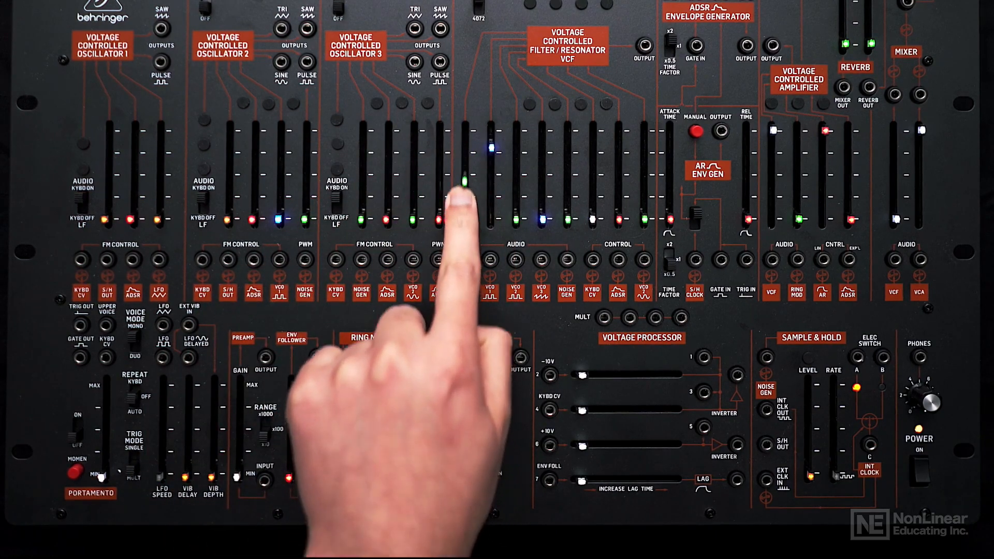
mouse_move(444, 254)
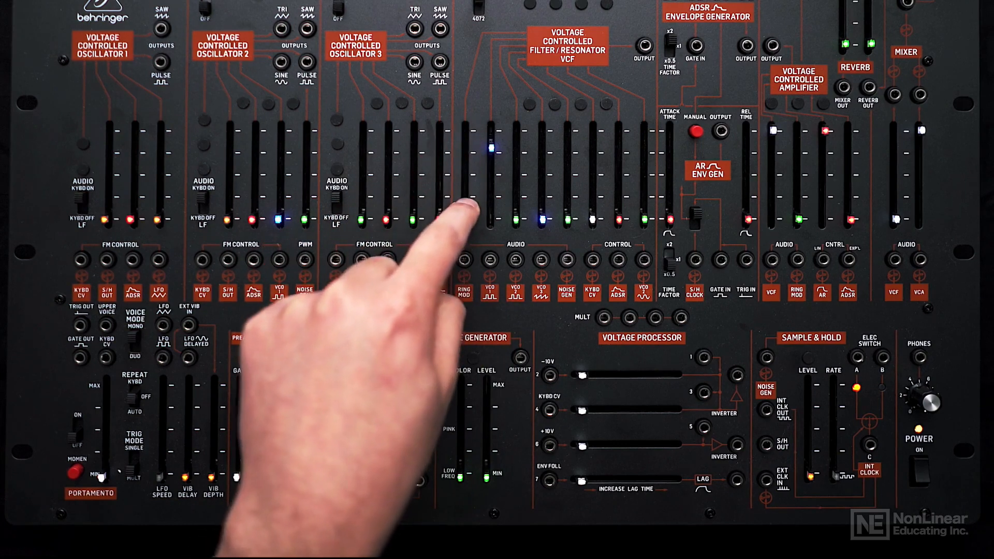